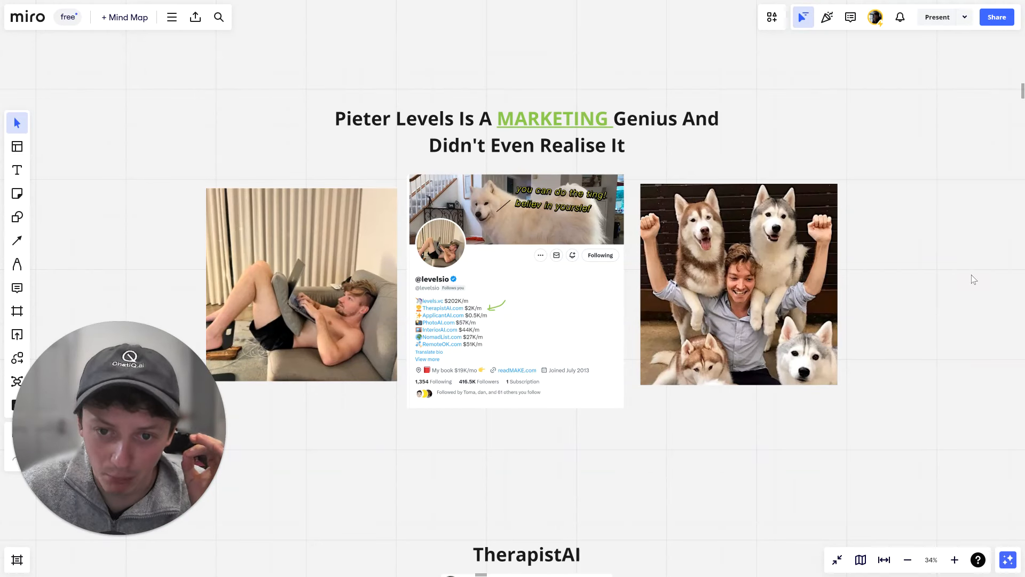
mouse_move(705, 223)
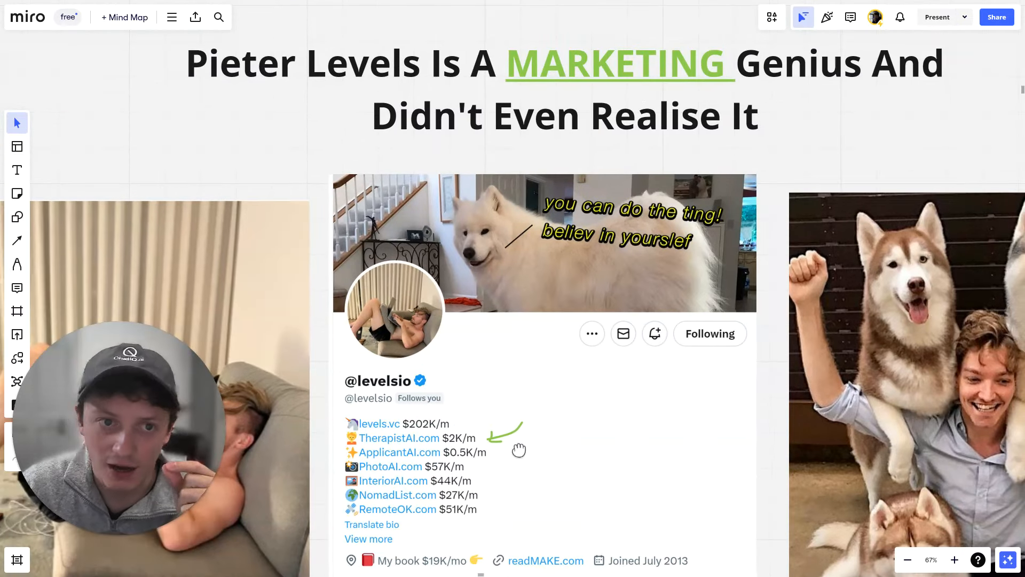
Scroll from the Pieter Levels headline down to the TherapistAI chat screenshots.
scroll("down", 3)
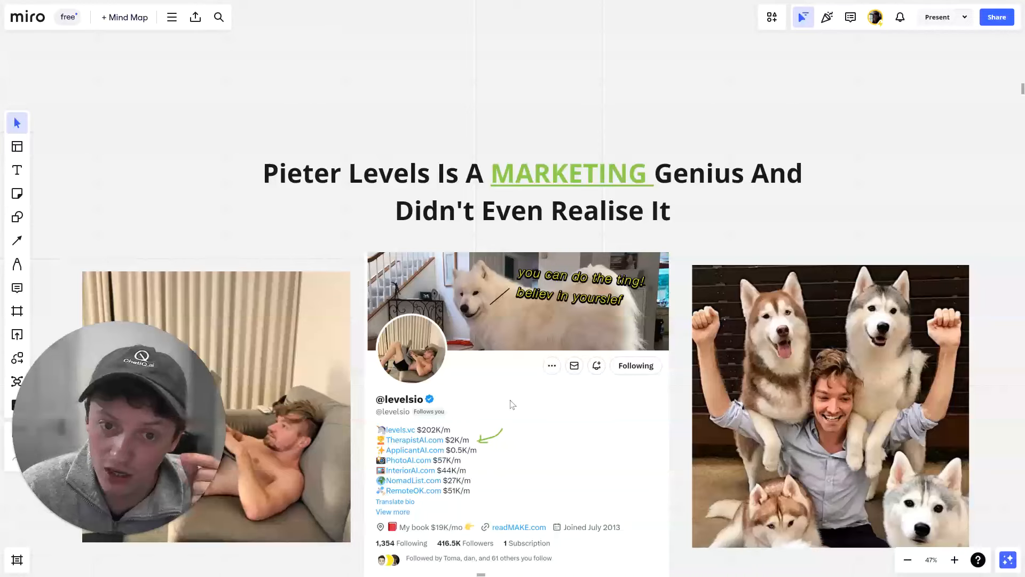
scroll("down", 3)
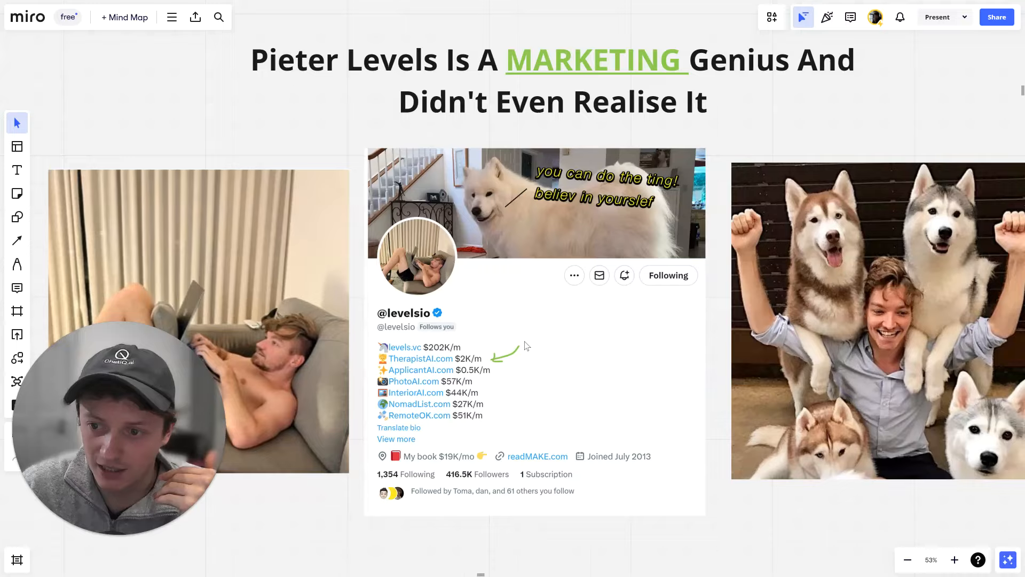
scroll("down", 3)
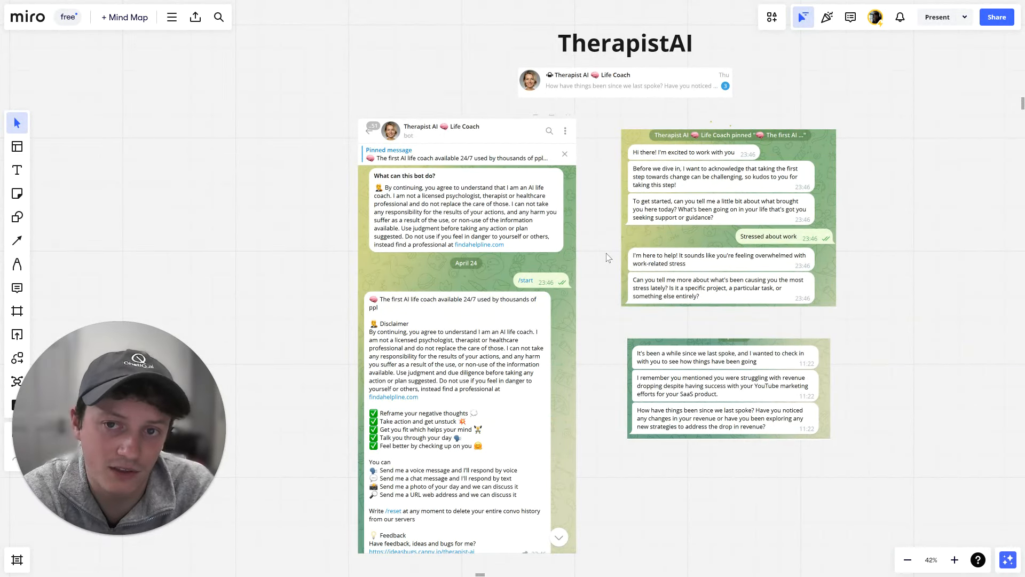
mouse_move(873, 137)
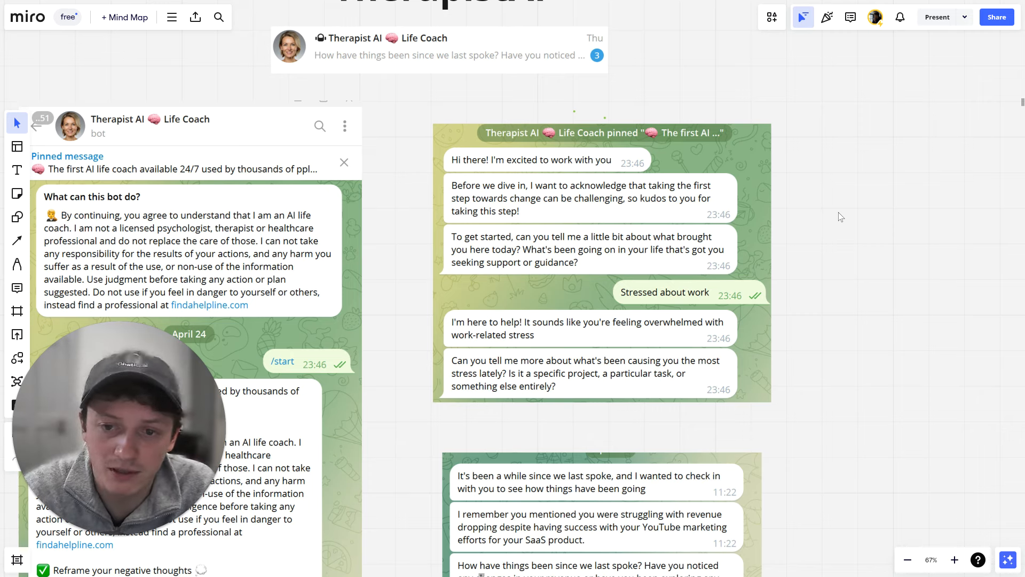
scroll("down", 3)
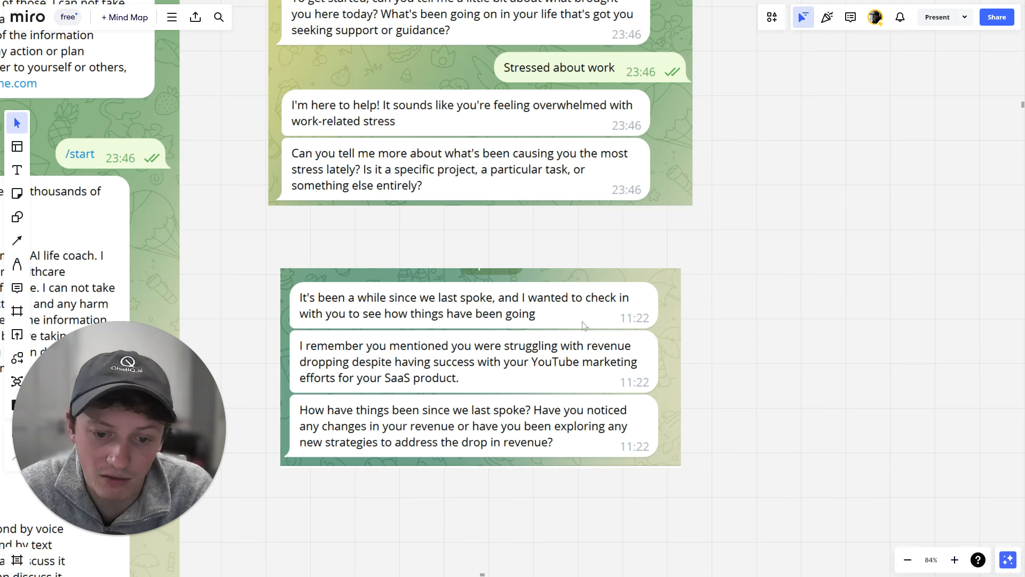
mouse_move(541, 398)
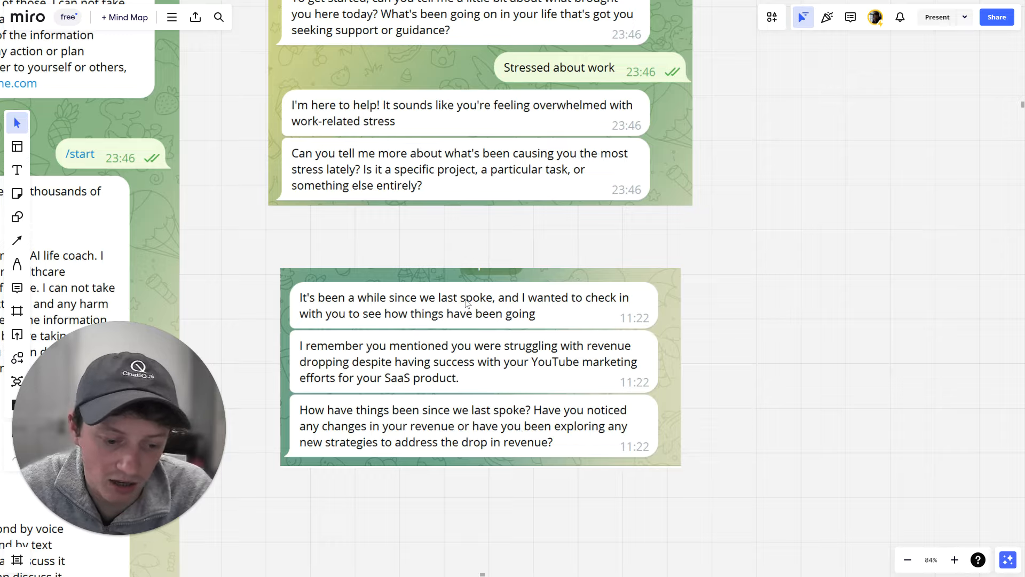
scroll("down", 3)
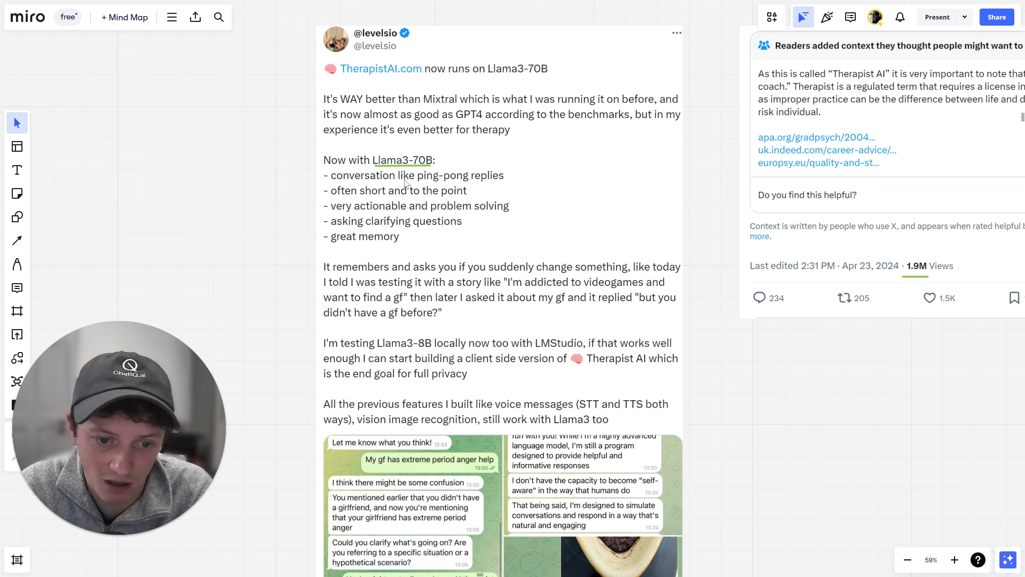
mouse_move(538, 292)
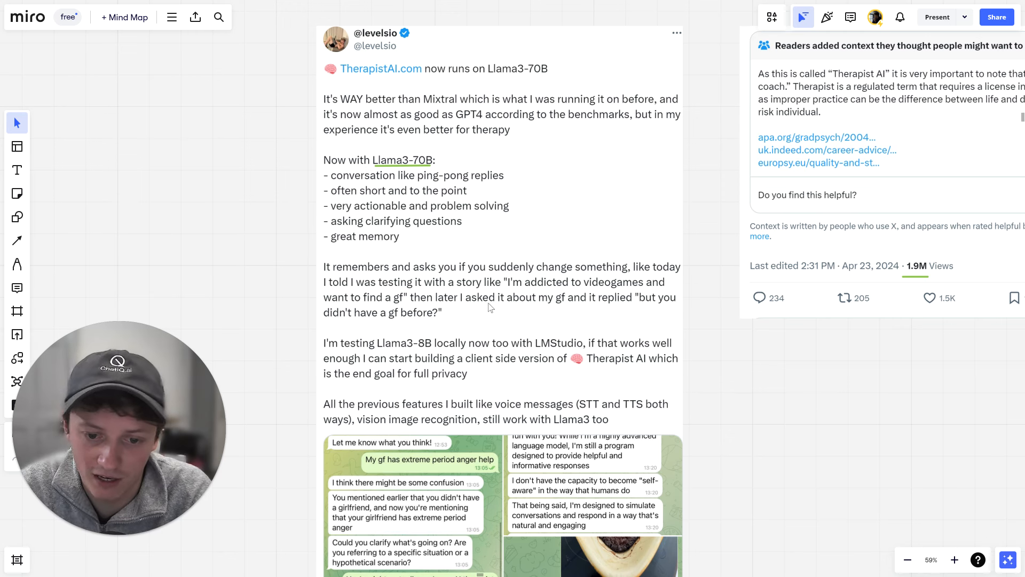
mouse_move(408, 327)
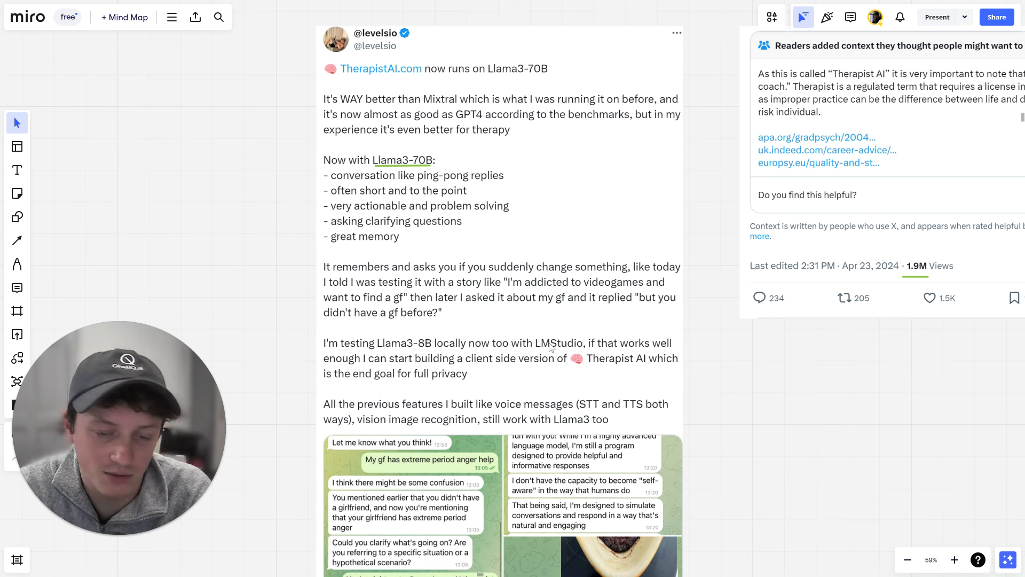
mouse_move(651, 230)
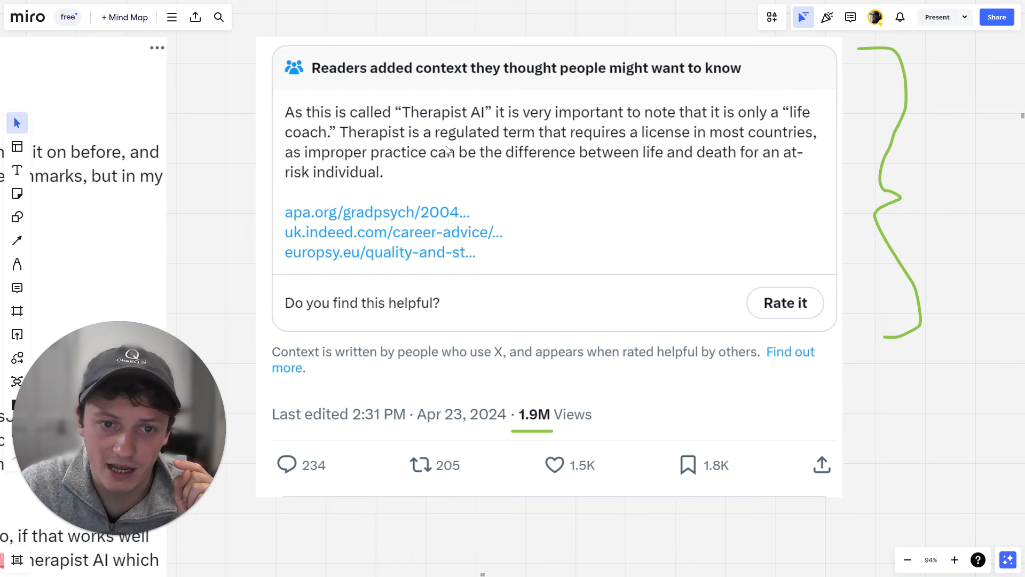
mouse_move(794, 149)
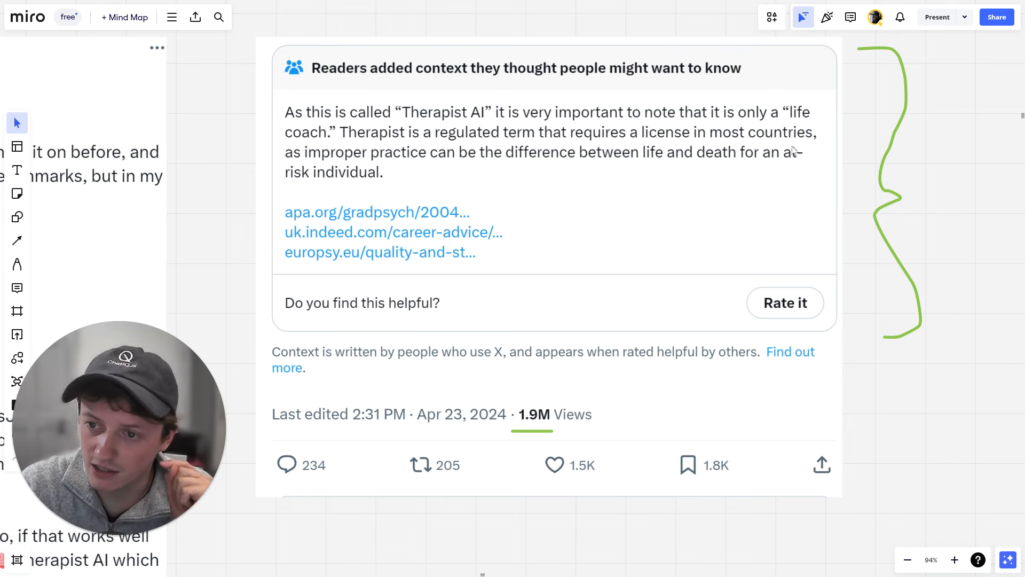
Scroll to levelsio's Llama3-70B tweet and the community note about 'therapist'.
scroll("down", 3)
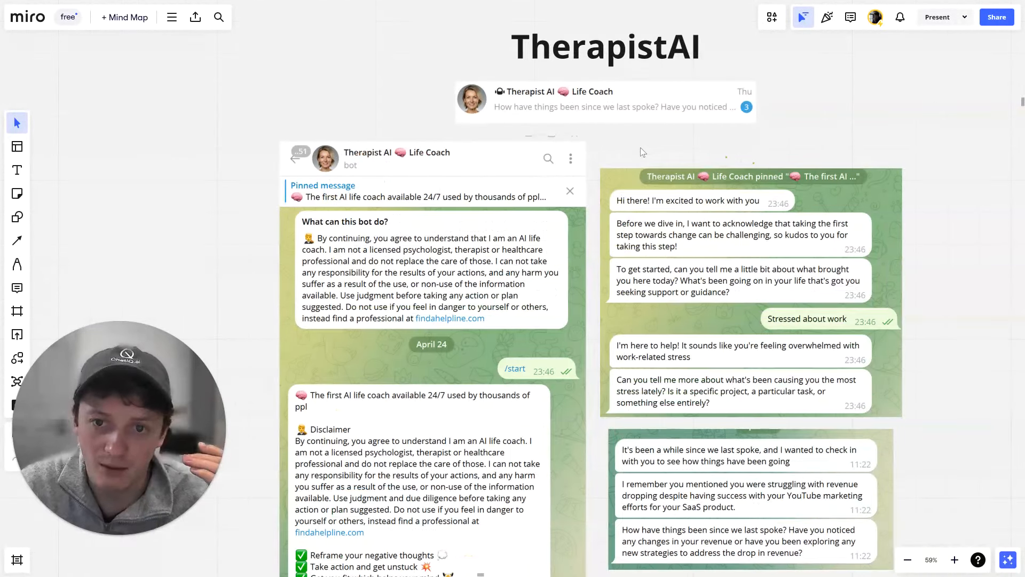
Scroll back to the TherapistAI chat screenshots before switching to X.
scroll("down", 3)
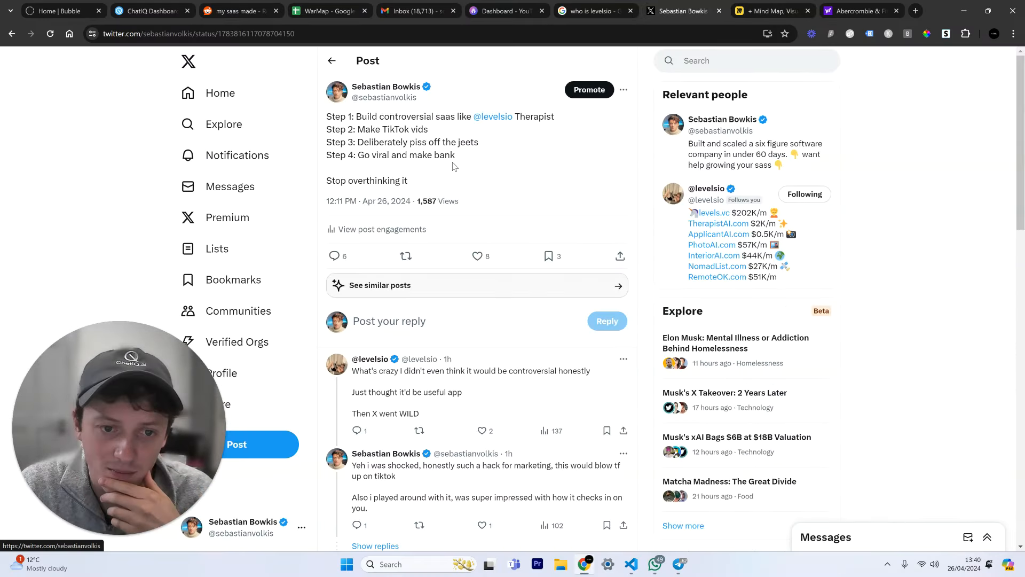
Read the controversial-SaaS post and levelsio's replies on X, then return to Miro.
left_click(477, 256)
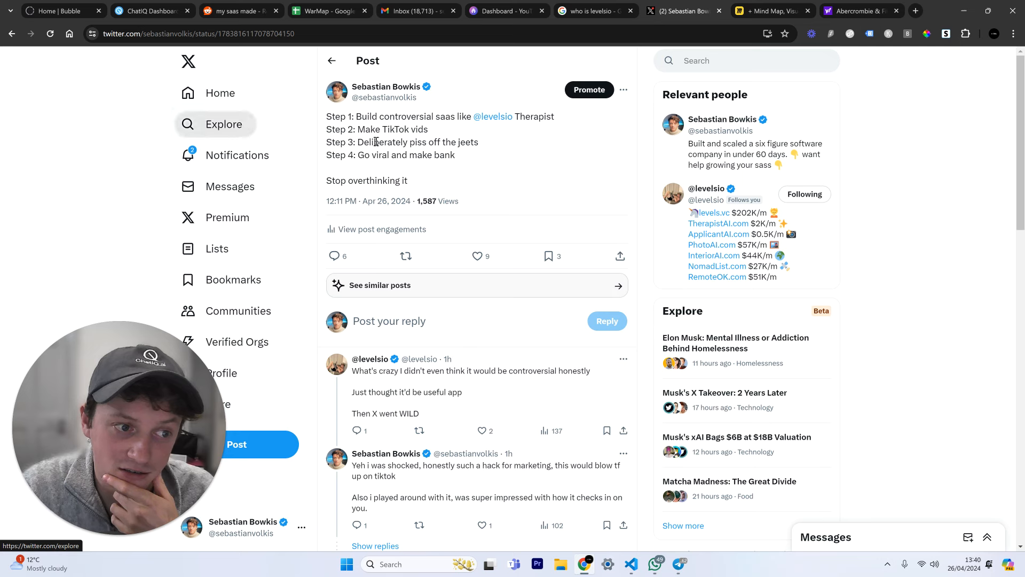
mouse_move(408, 164)
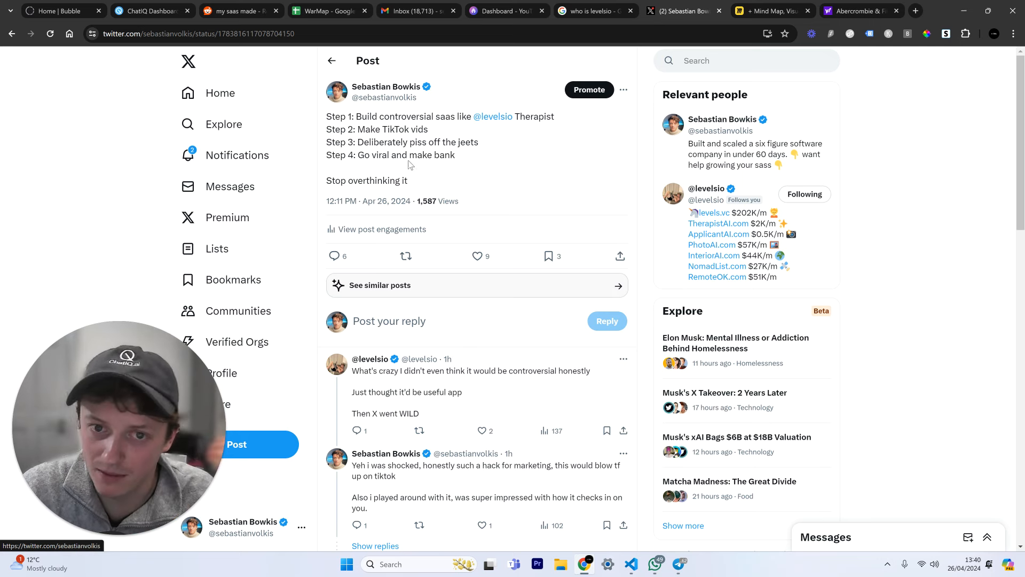
scroll("down", 3)
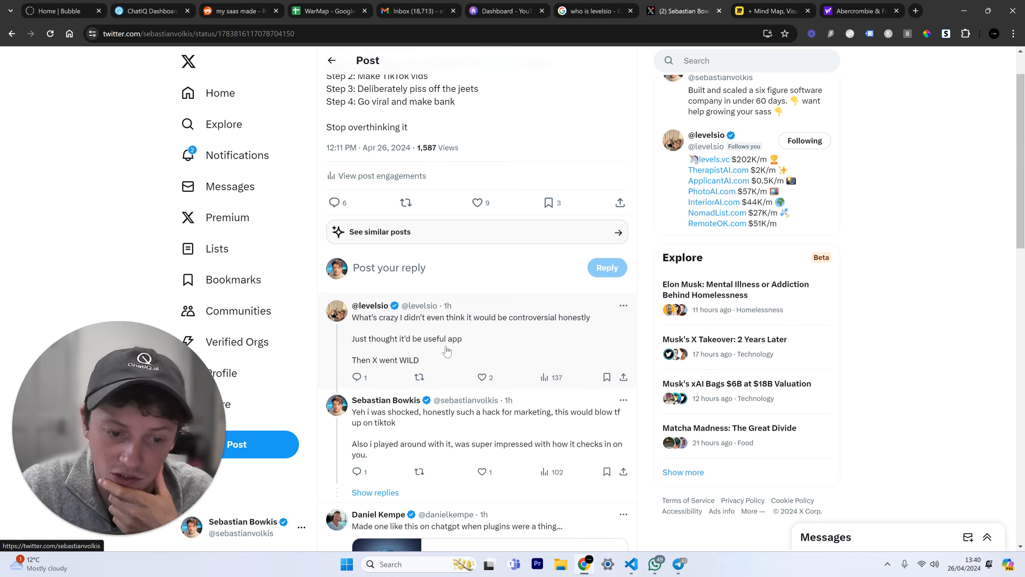
scroll("down", 3)
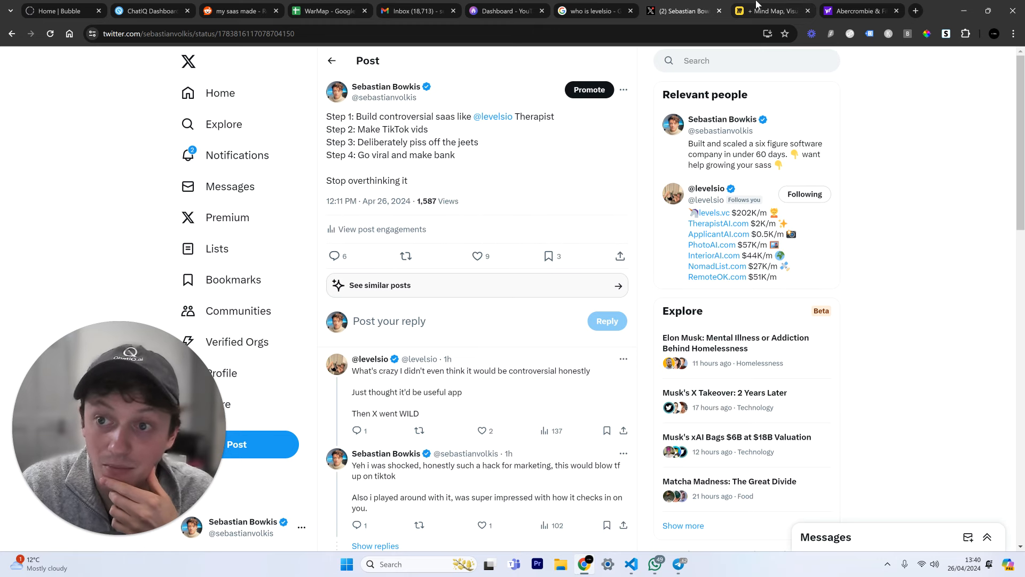
left_click(769, 11)
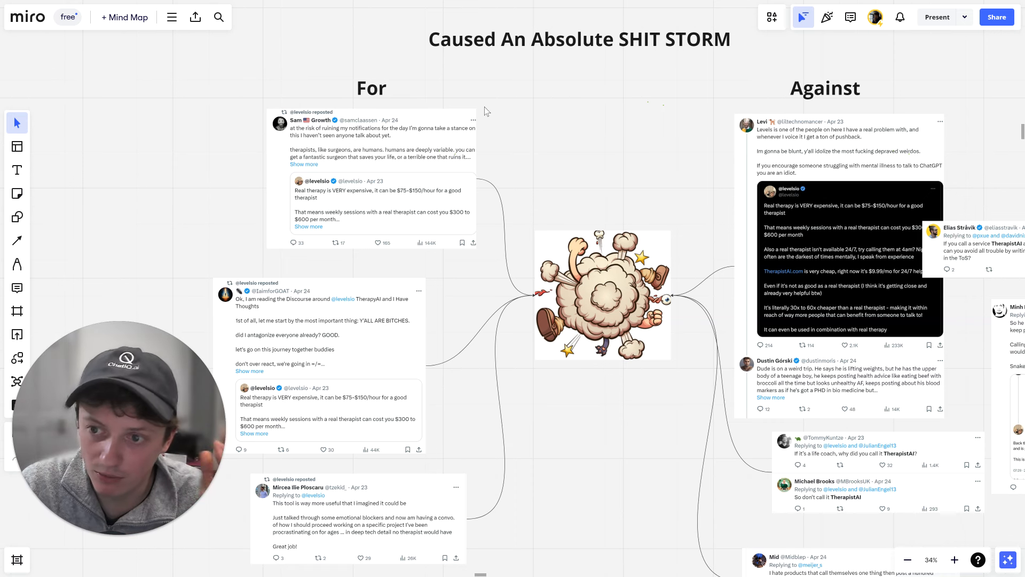
mouse_move(688, 257)
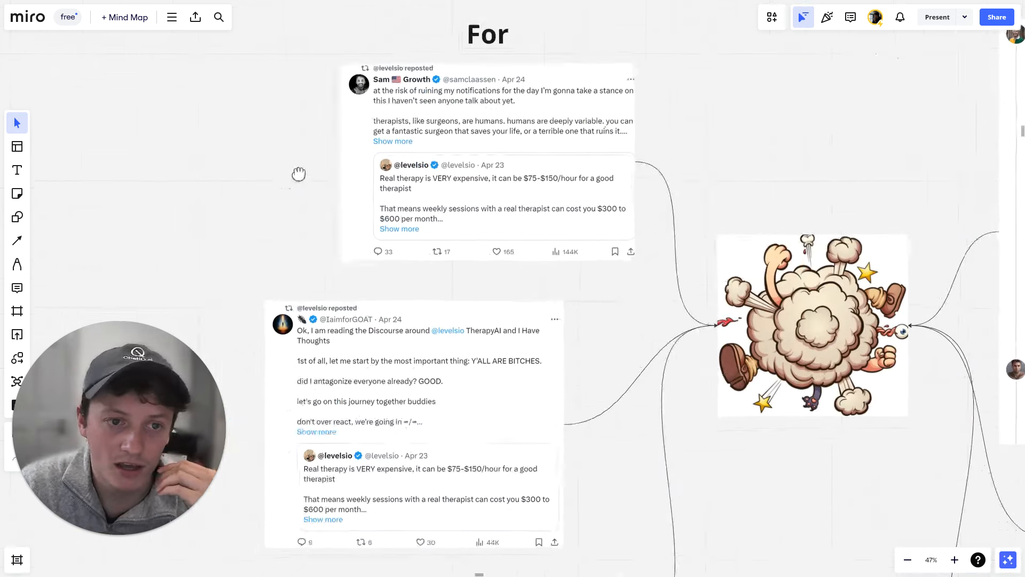
Zoom in on the 'For' tweets in the 'Caused An Absolute SHIT STORM' section.
scroll("down", 3)
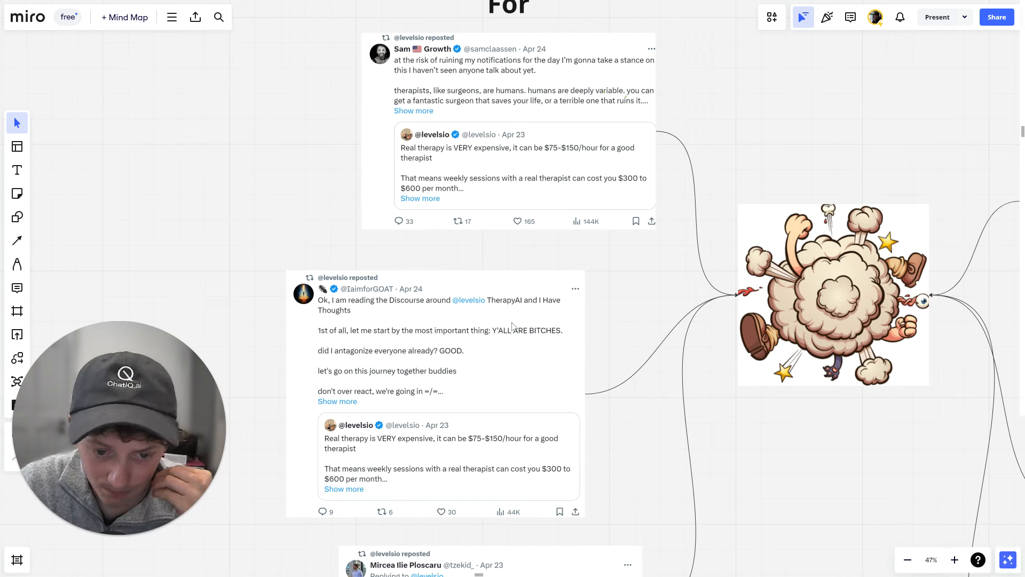
scroll("down", 3)
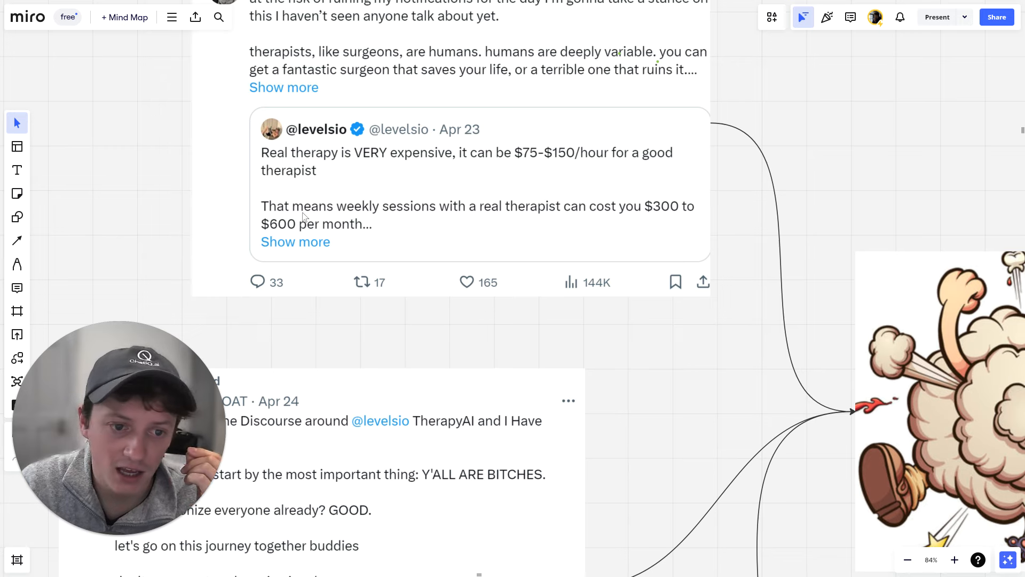
scroll("down", 3)
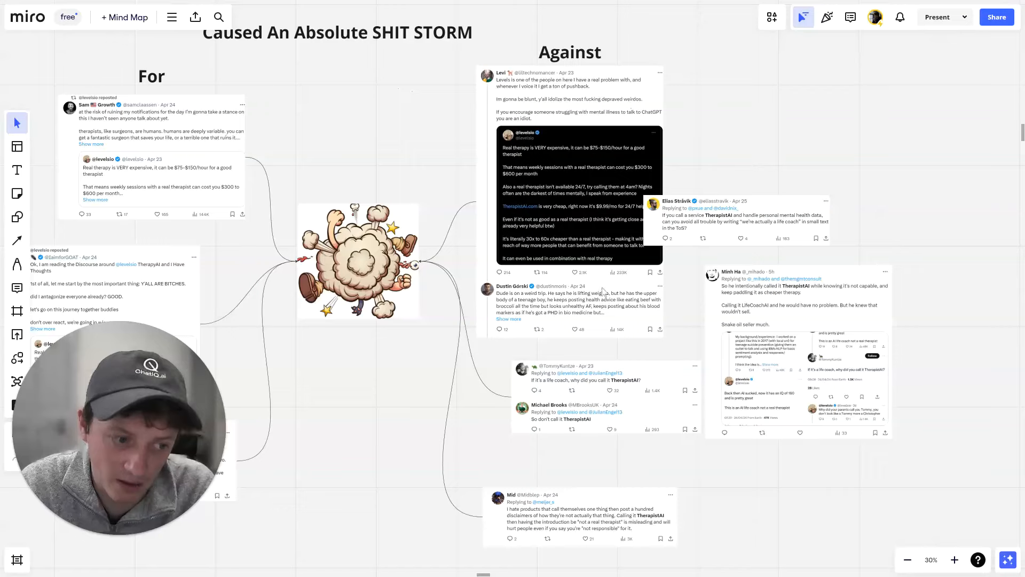
Zoom out to show all For and Against tweets around the explosion image.
scroll("down", 3)
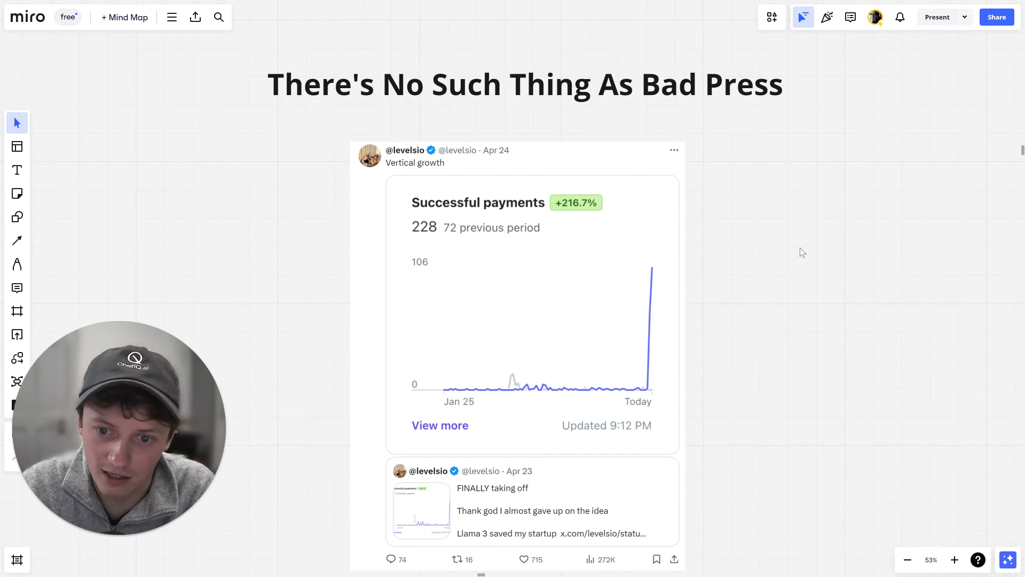
mouse_move(718, 292)
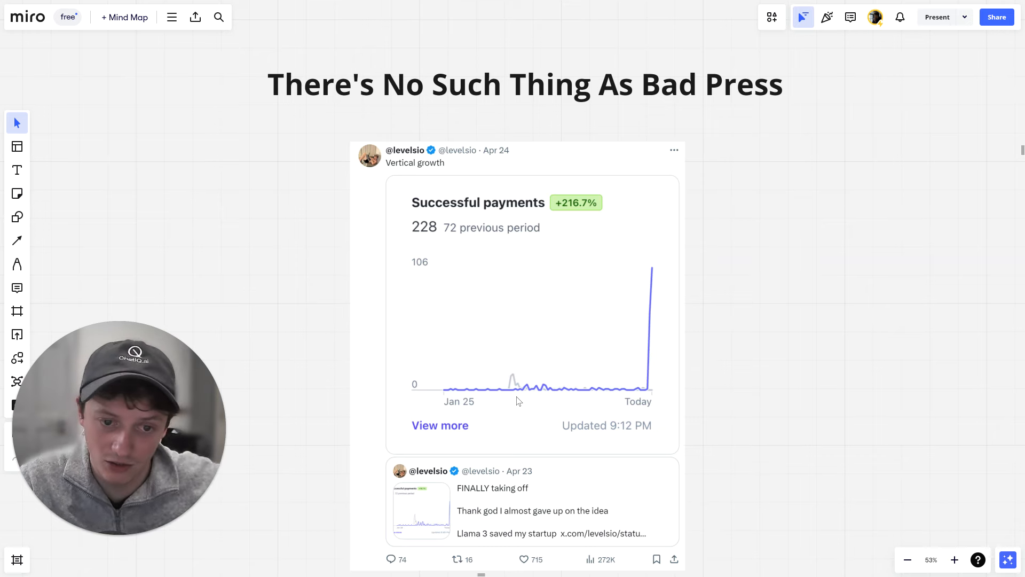
Scroll to the 'No Such Thing As Bad Press' successful-payments chart tweet.
scroll("down", 3)
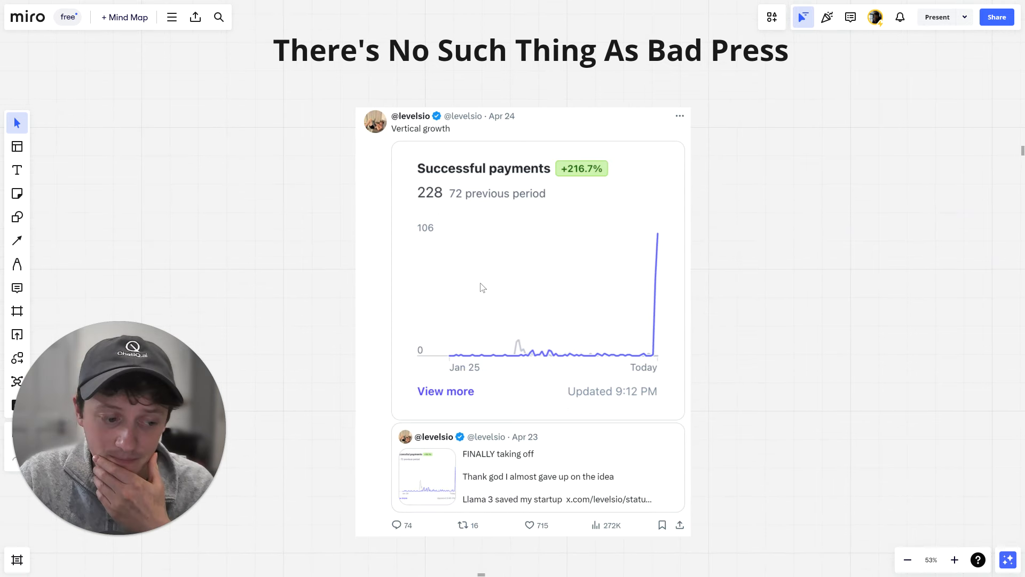
mouse_move(440, 200)
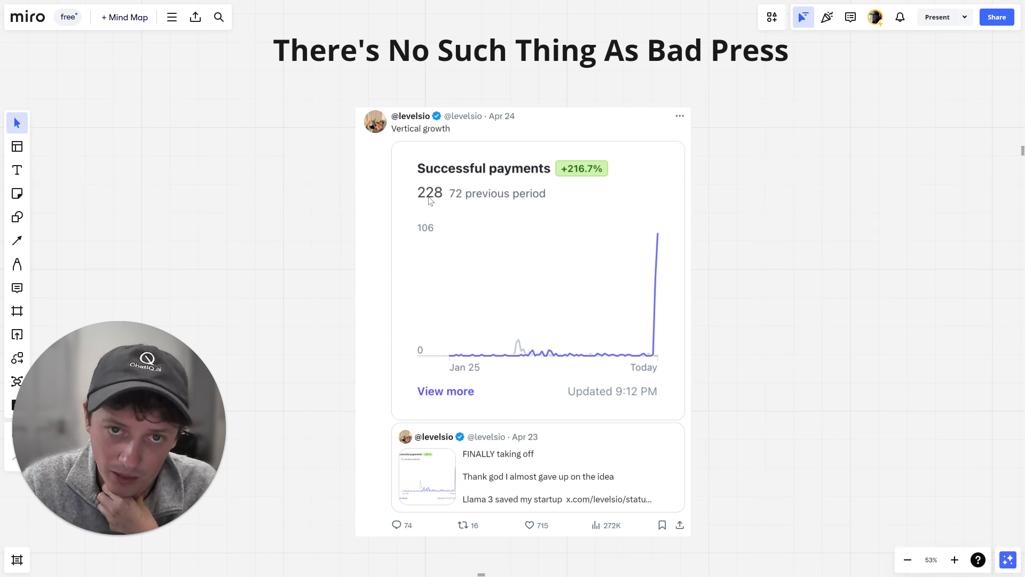
mouse_move(456, 210)
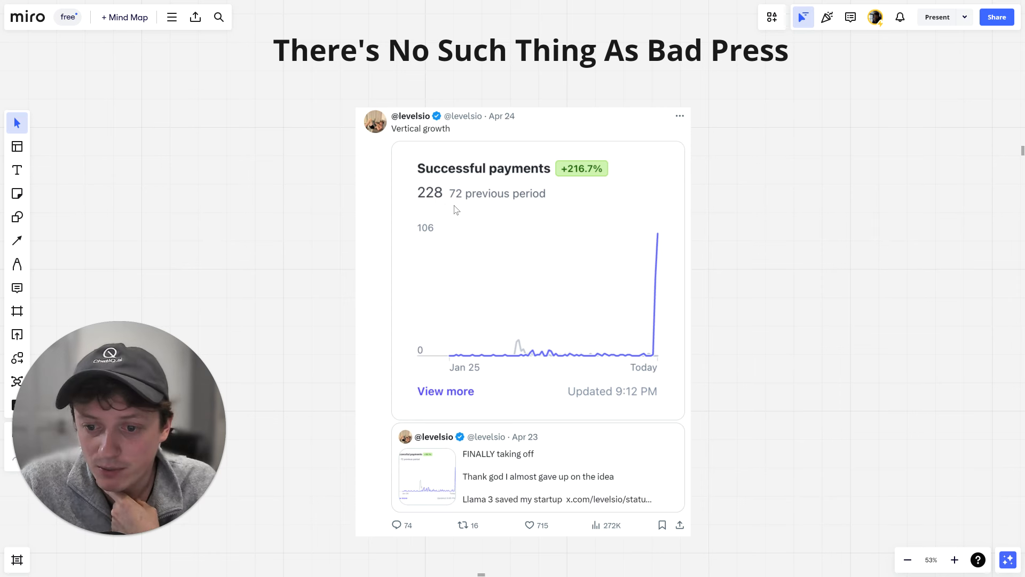
scroll("down", 3)
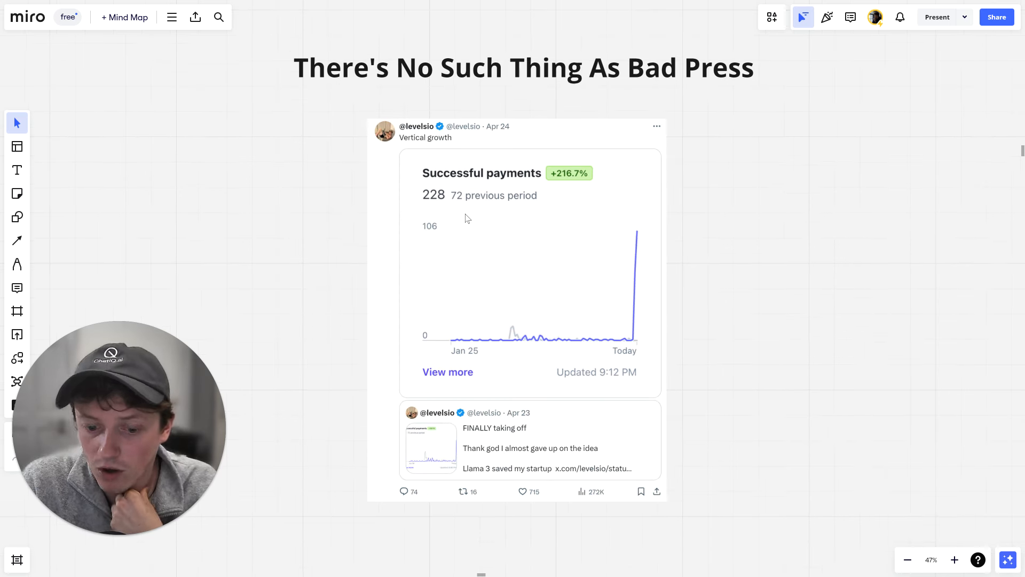
mouse_move(500, 268)
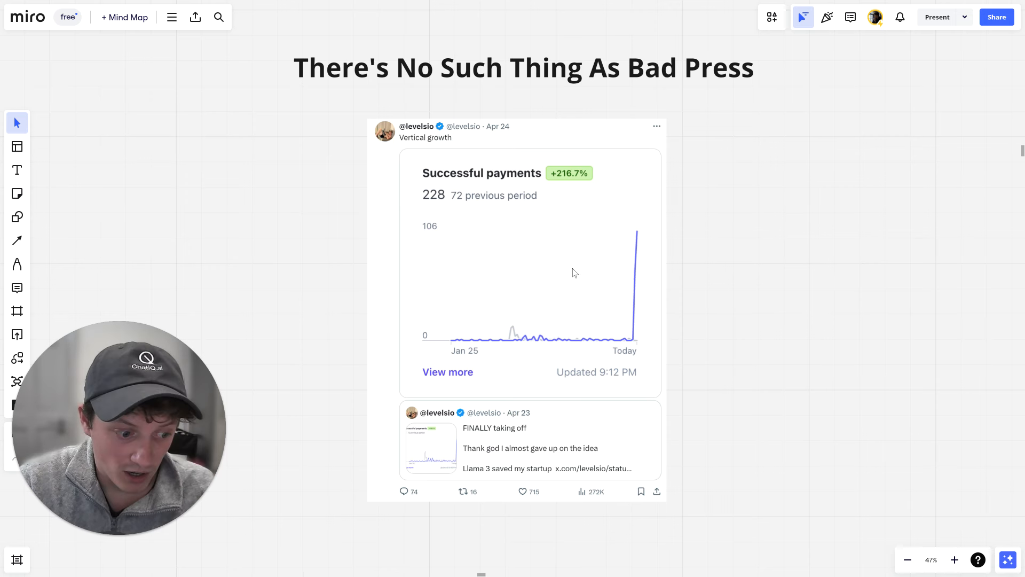
mouse_move(748, 264)
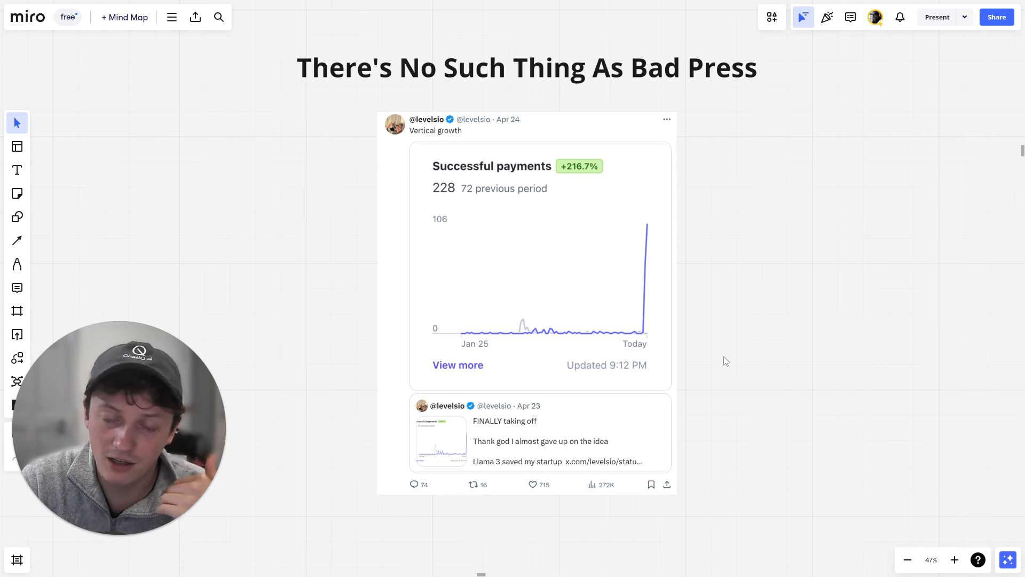
scroll("down", 3)
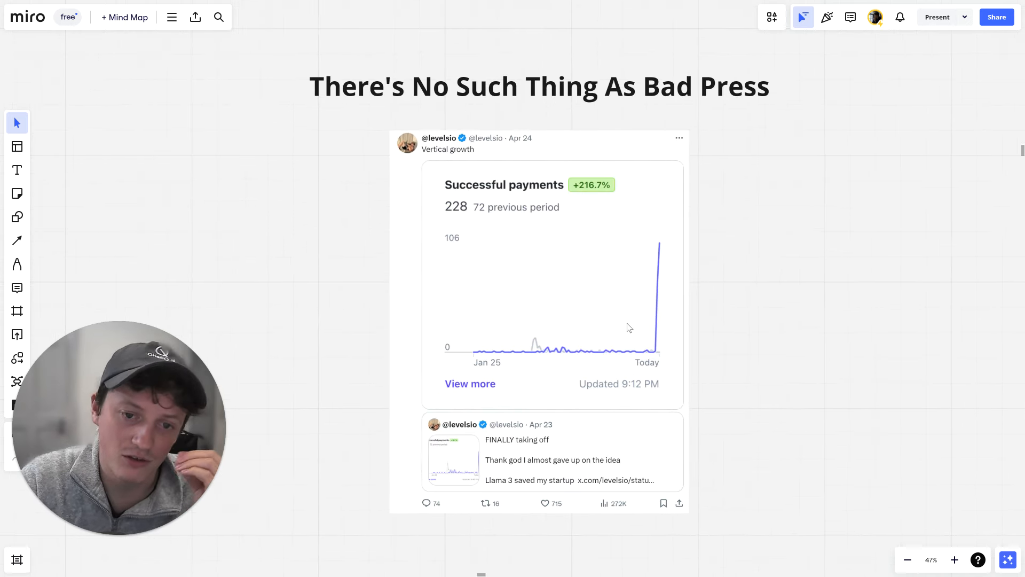
scroll("down", 3)
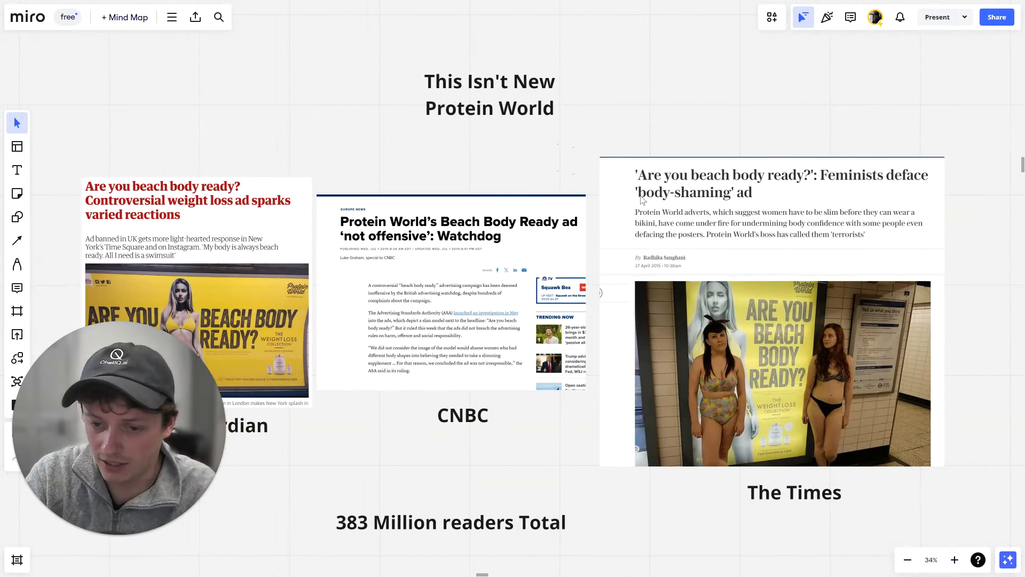
View the Guardian, CNBC and Times Protein World articles with the 383 million total.
scroll("down", 3)
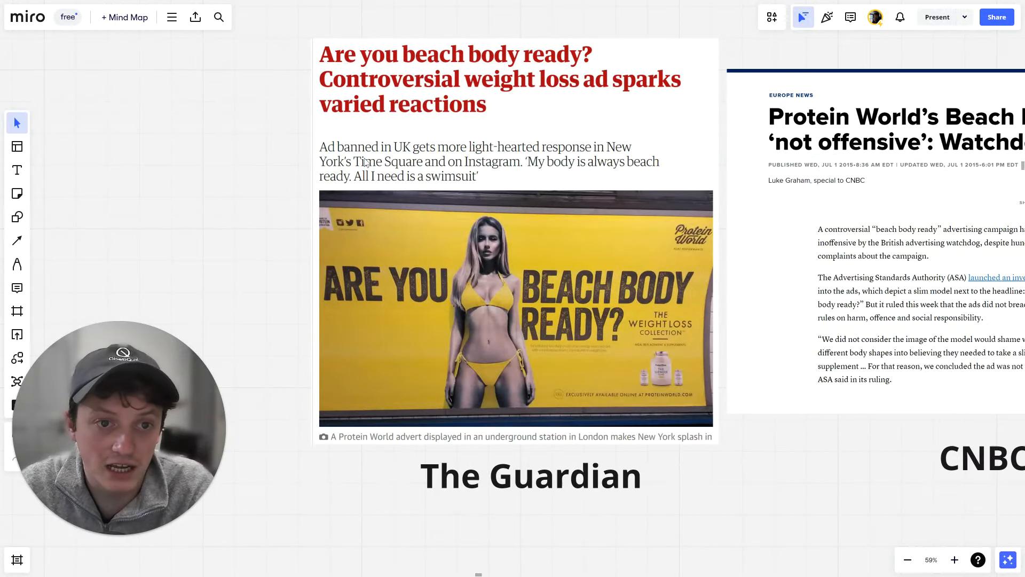
scroll("down", 3)
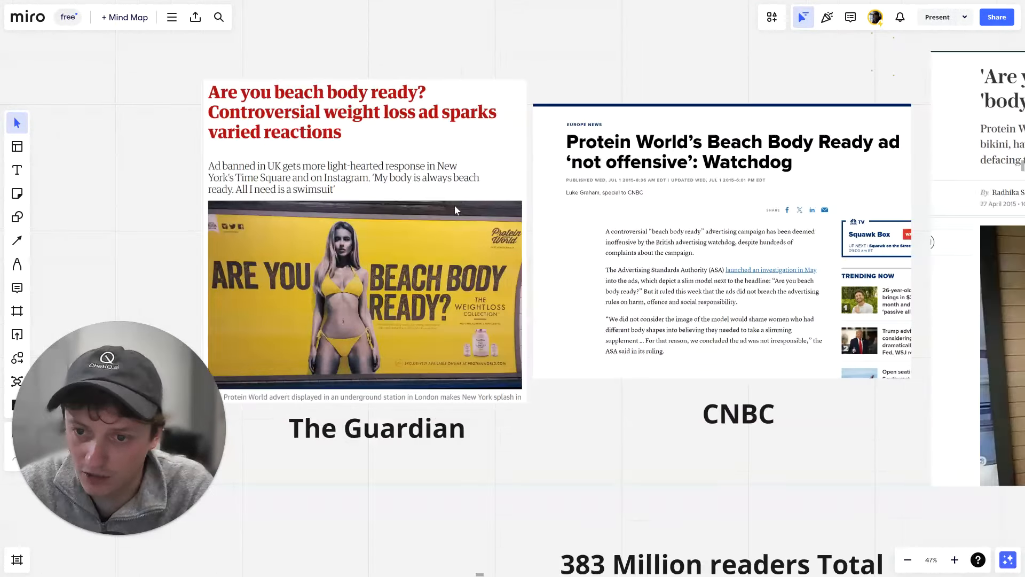
mouse_move(469, 201)
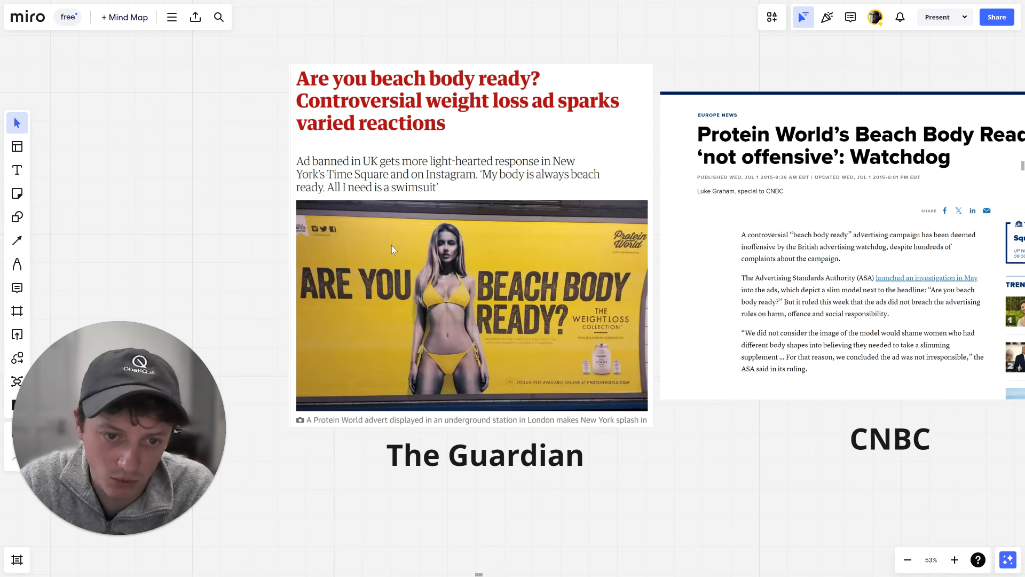
mouse_move(487, 268)
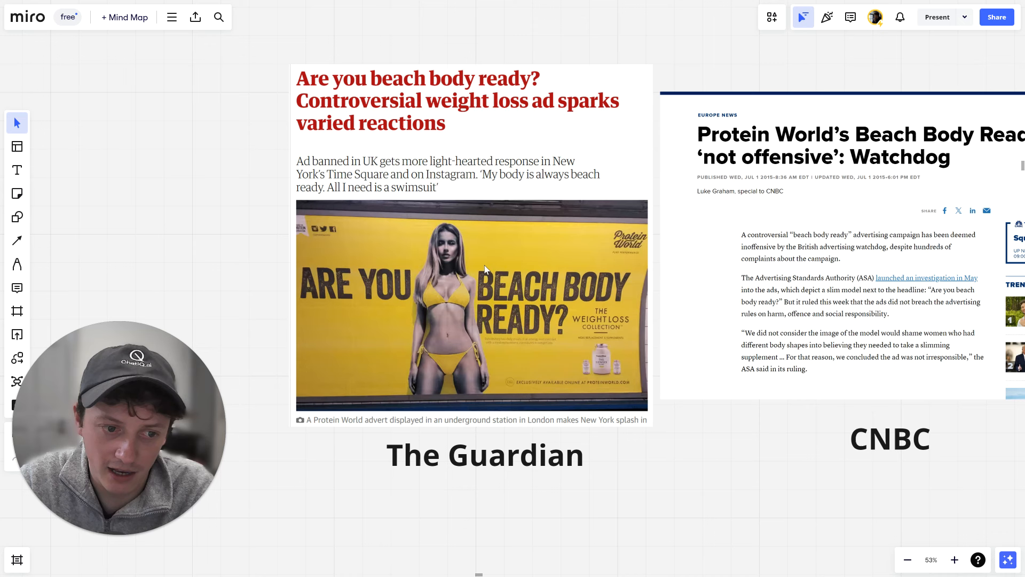
scroll("down", 3)
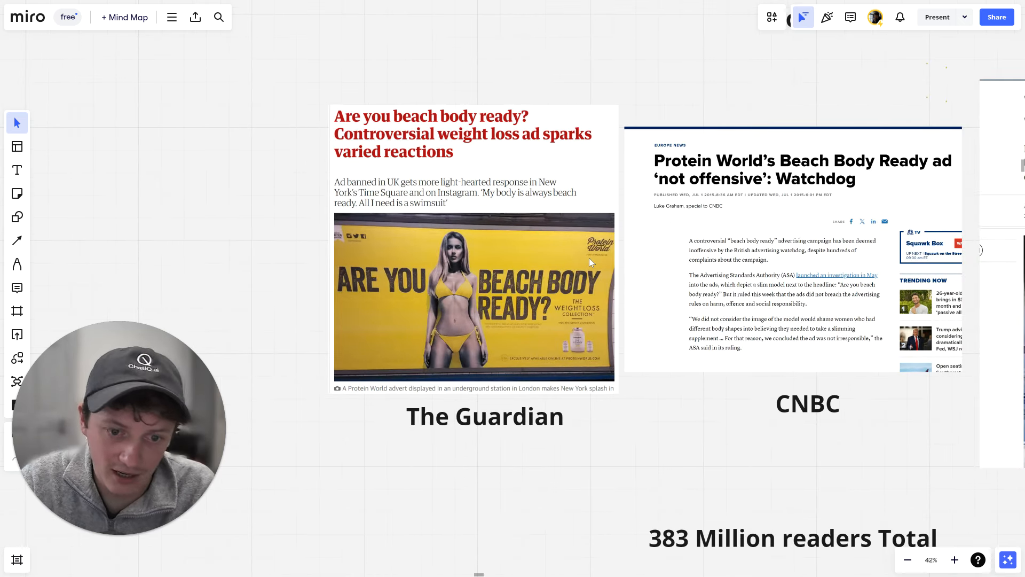
mouse_move(536, 274)
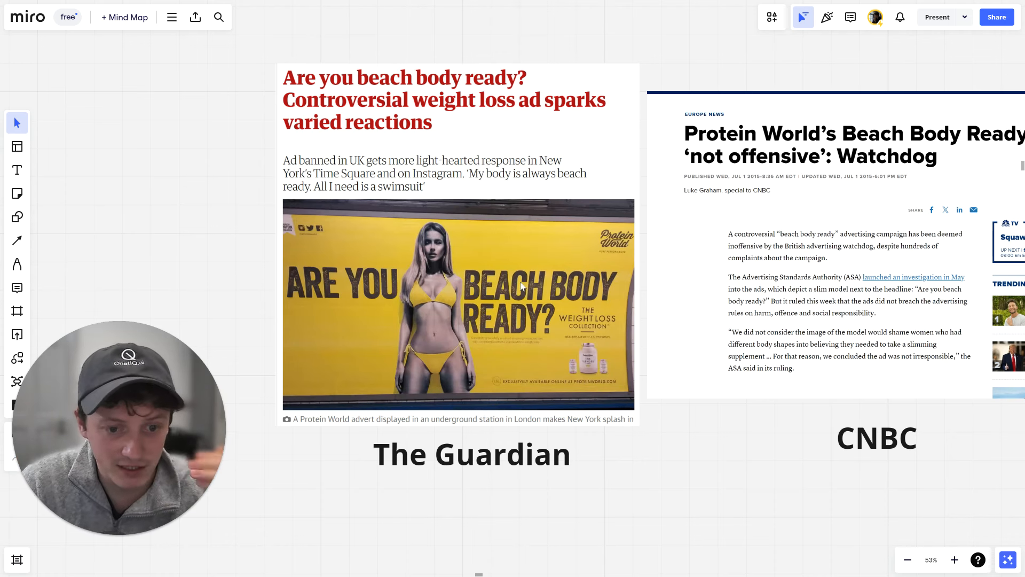
mouse_move(425, 392)
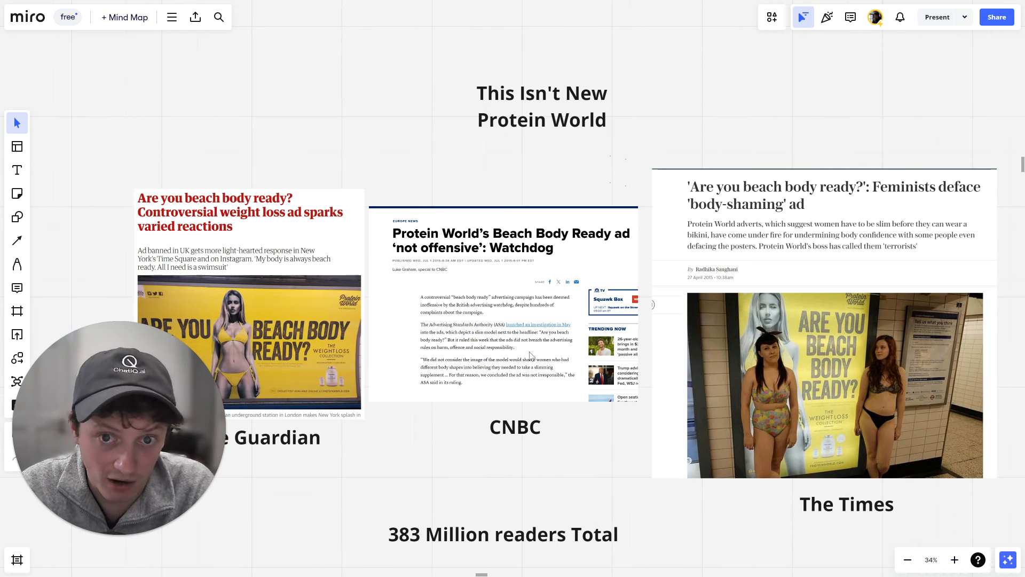
scroll("down", 3)
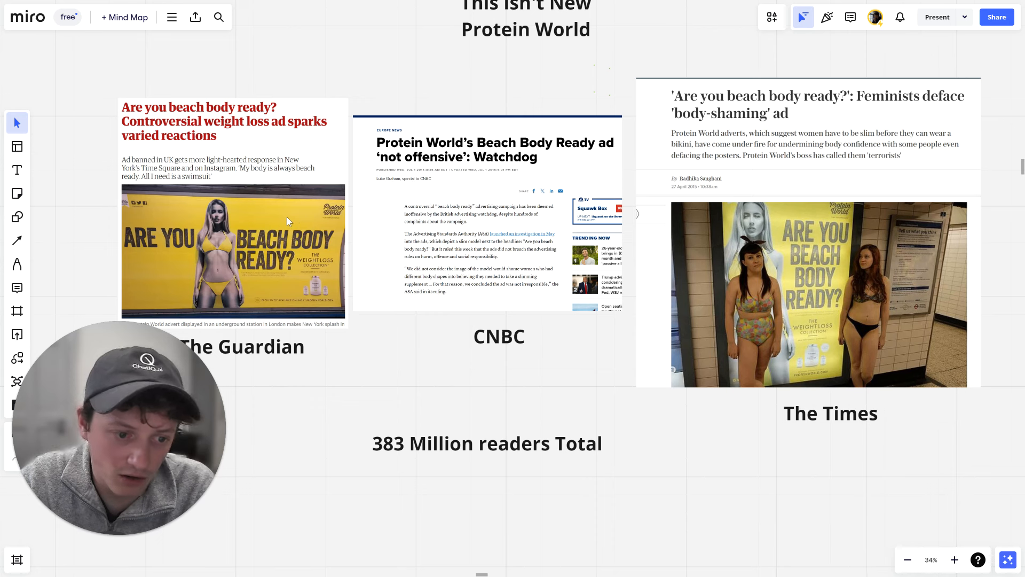
mouse_move(321, 221)
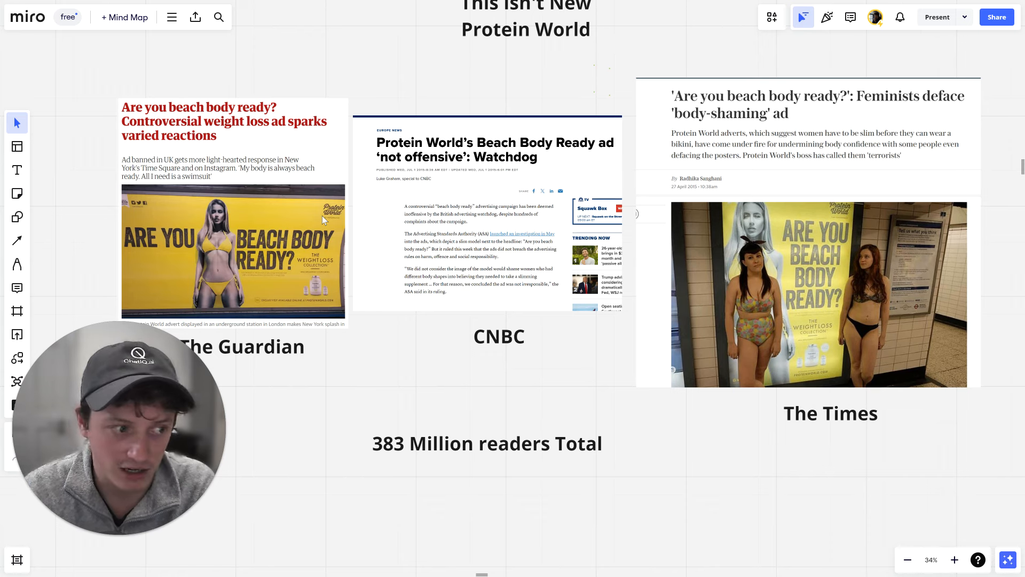
mouse_move(553, 414)
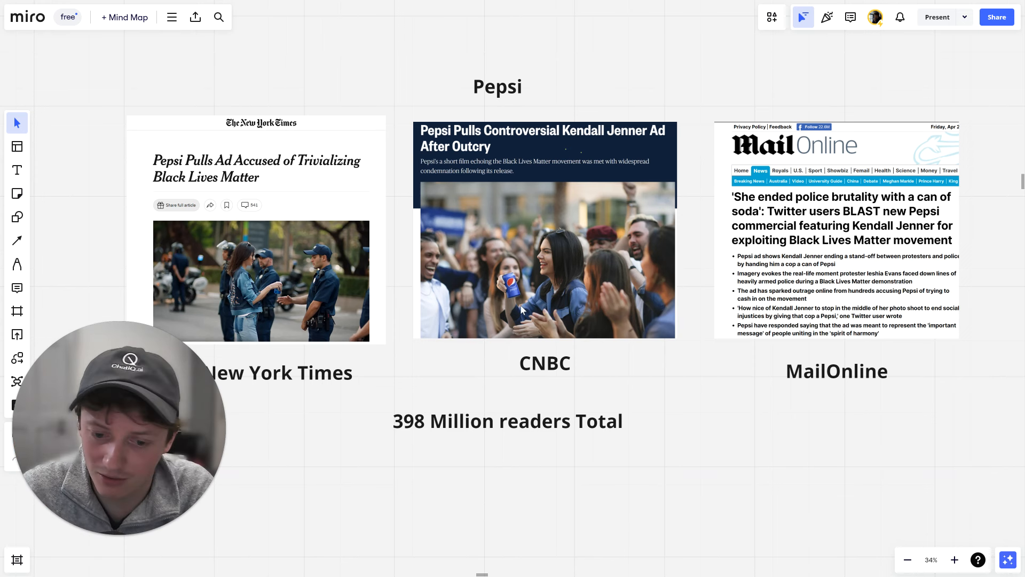
mouse_move(394, 441)
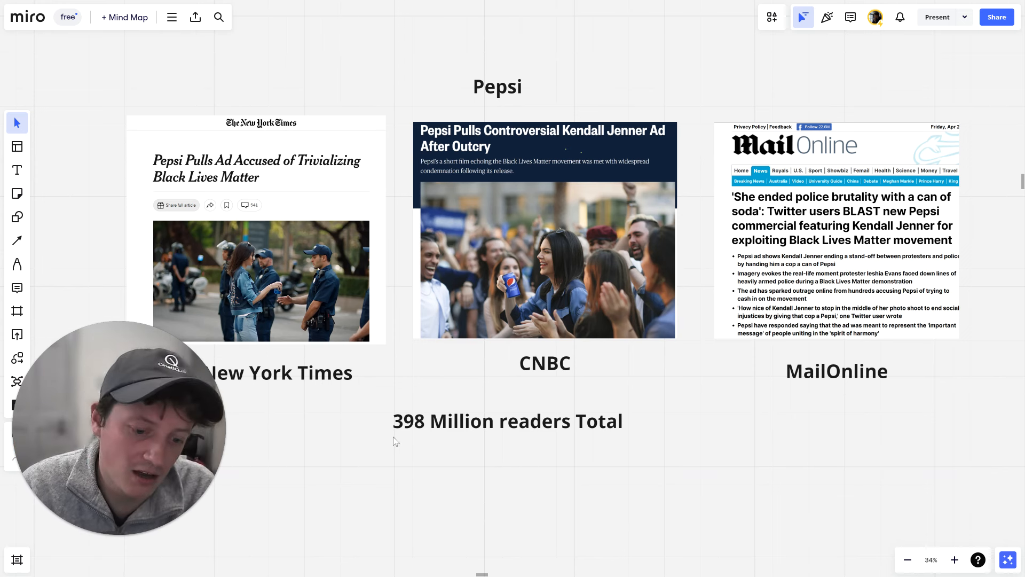
mouse_move(406, 201)
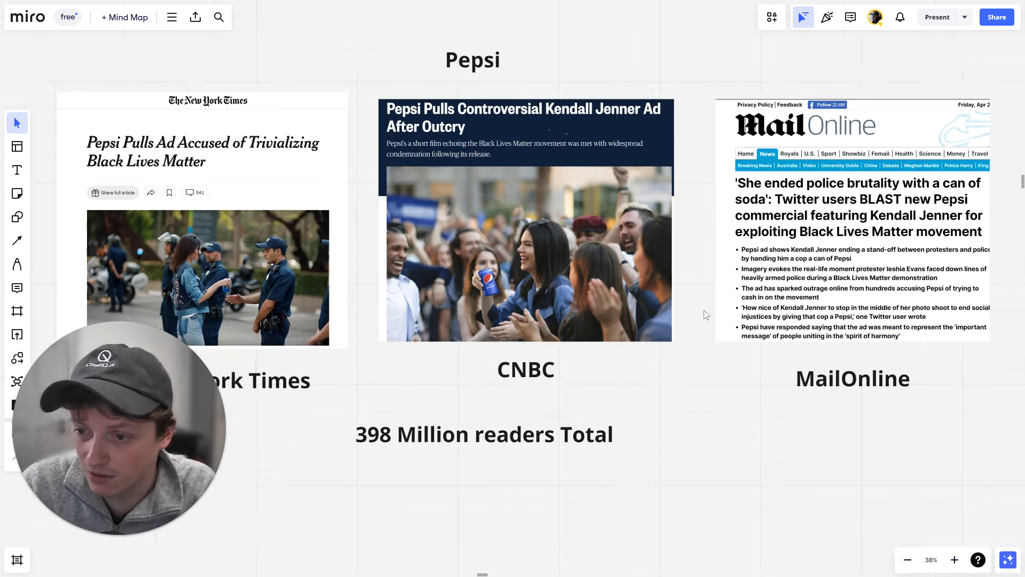
Scroll to the Pepsi frame with New York Times, CNBC and MailOnline articles.
scroll("down", 3)
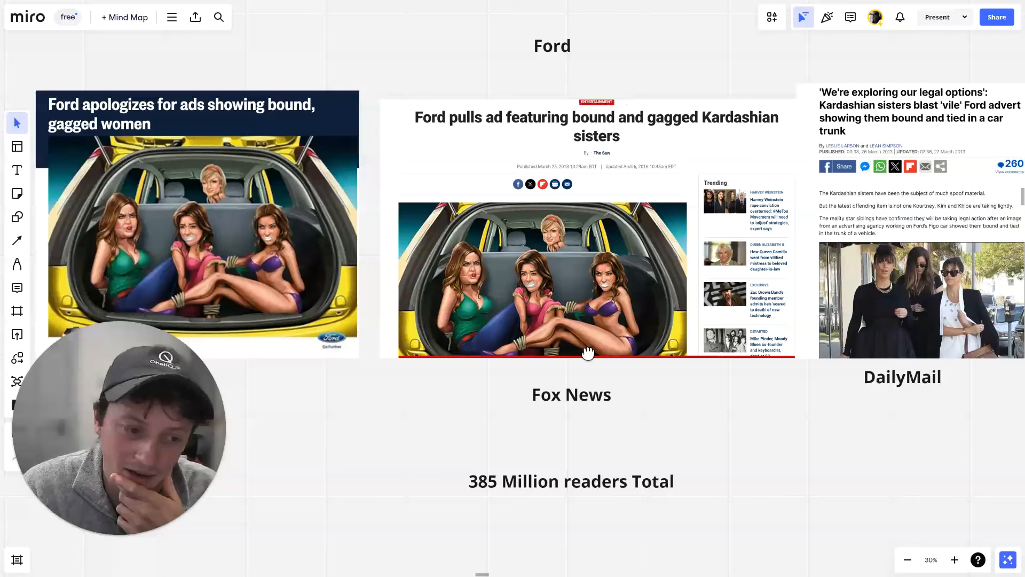
Scroll to the Ford frame showing Fox News, DailyMail coverage and 385 million readers.
scroll("down", 3)
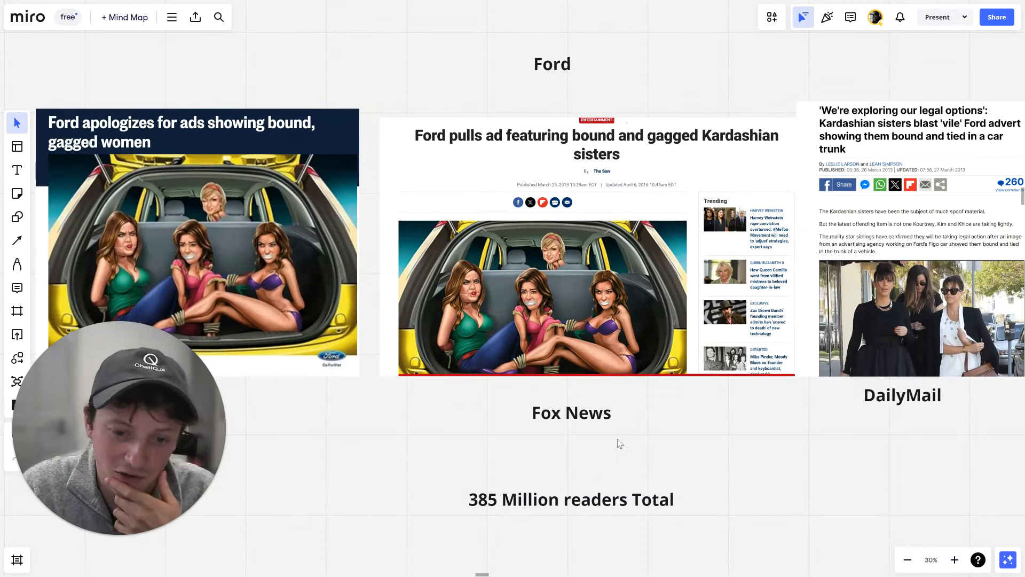
mouse_move(462, 448)
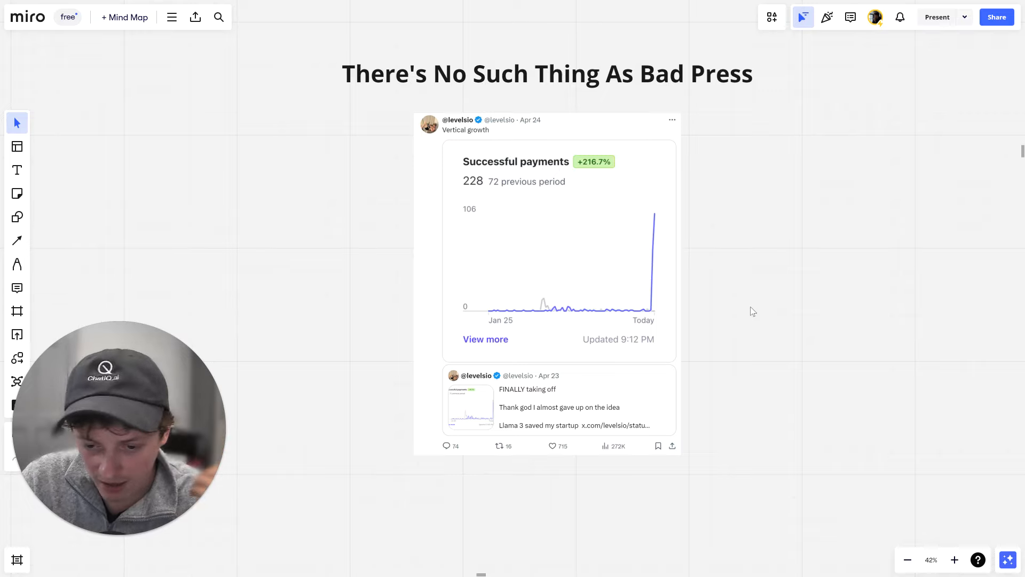
Scroll the board to the ChatIQ.ai 'There's Never A Too Saturated Market' growth charts and testimonials.
scroll("down", 3)
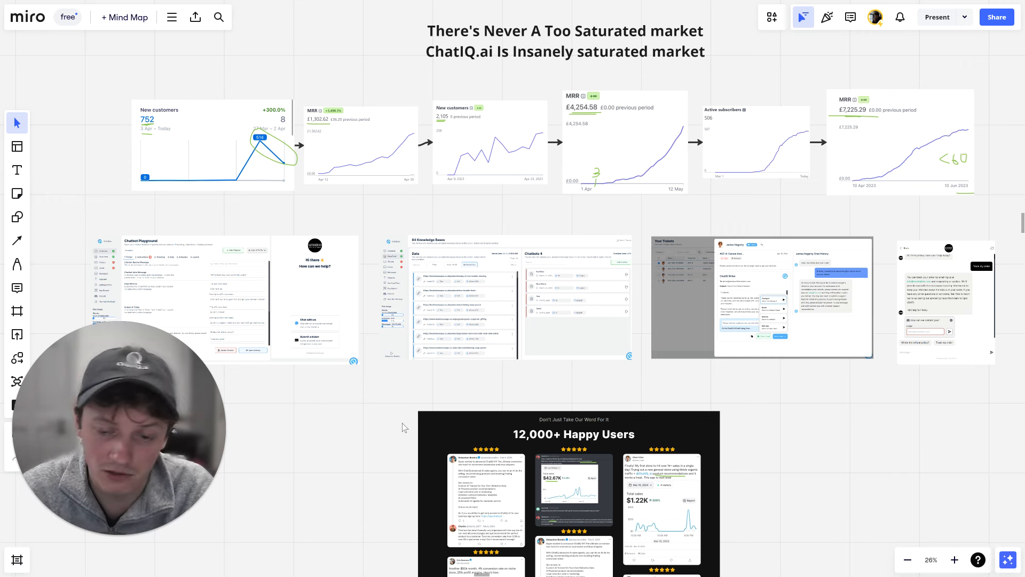
Scroll past the testimonials to levelsio's X profile listing TherapistAI.com at $2K/m.
scroll("down", 3)
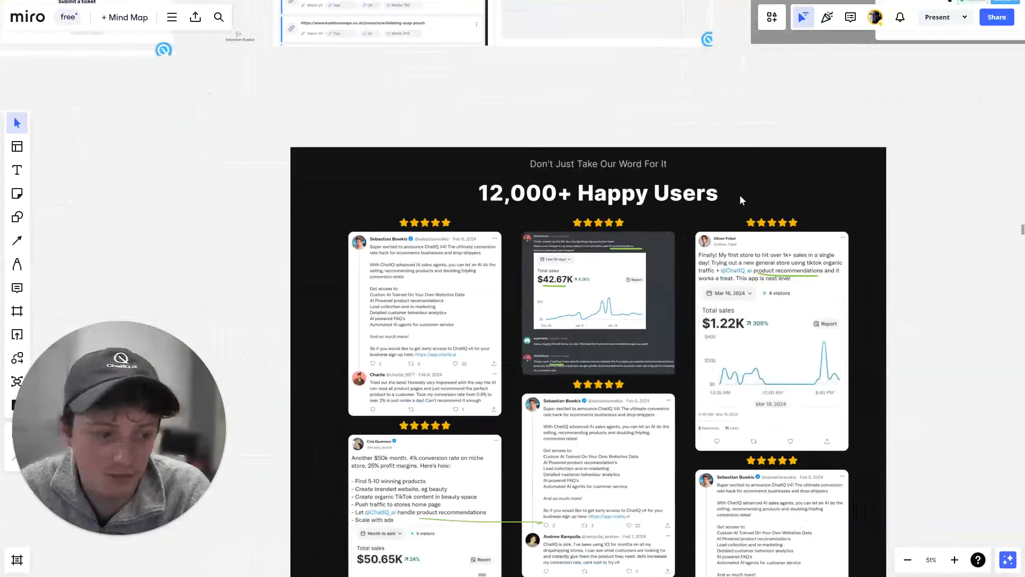
scroll("down", 3)
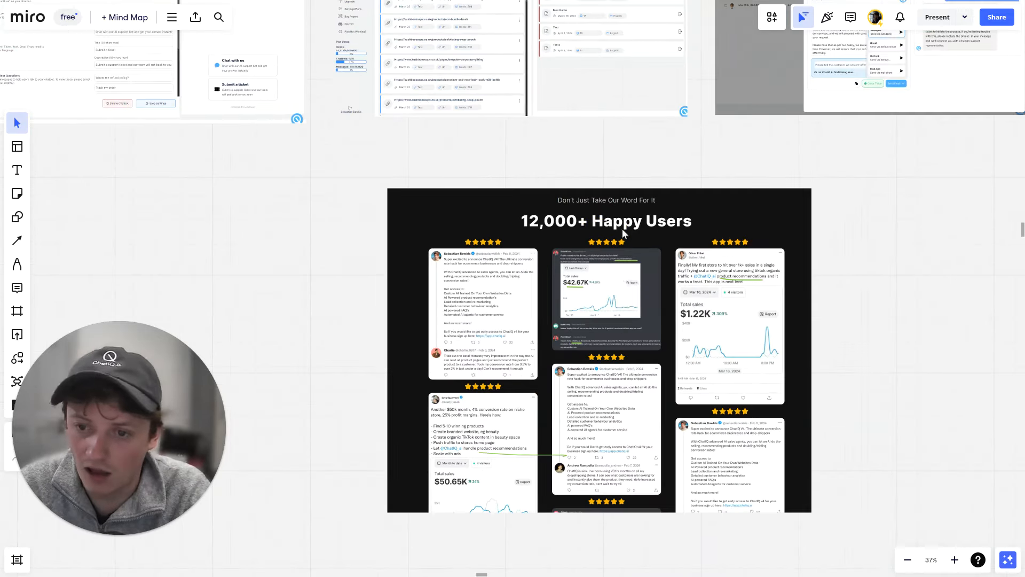
scroll("down", 3)
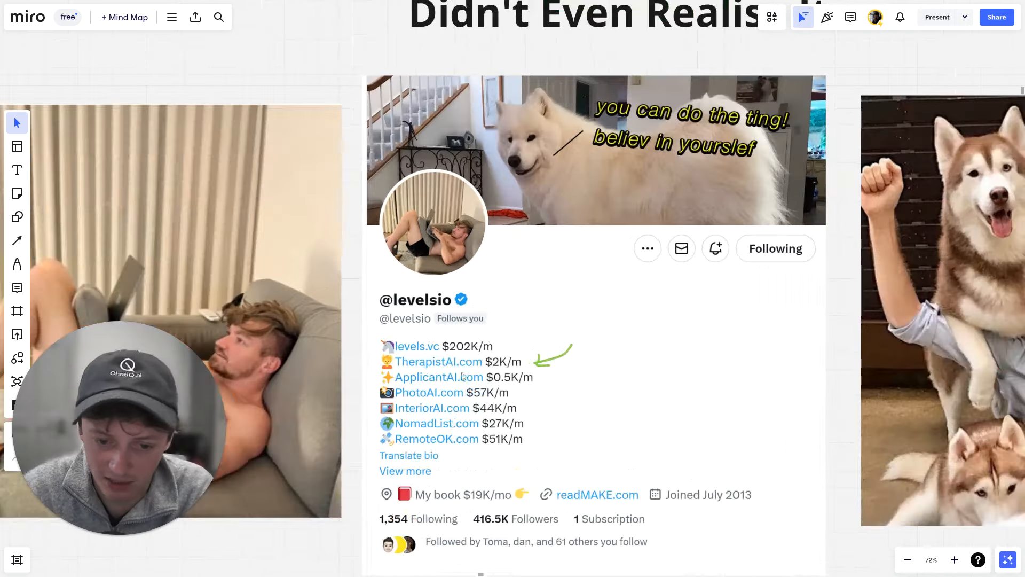
Scroll down to the 'Caused An Absolute SHIT STORM' map of For and Against tweets.
scroll("down", 3)
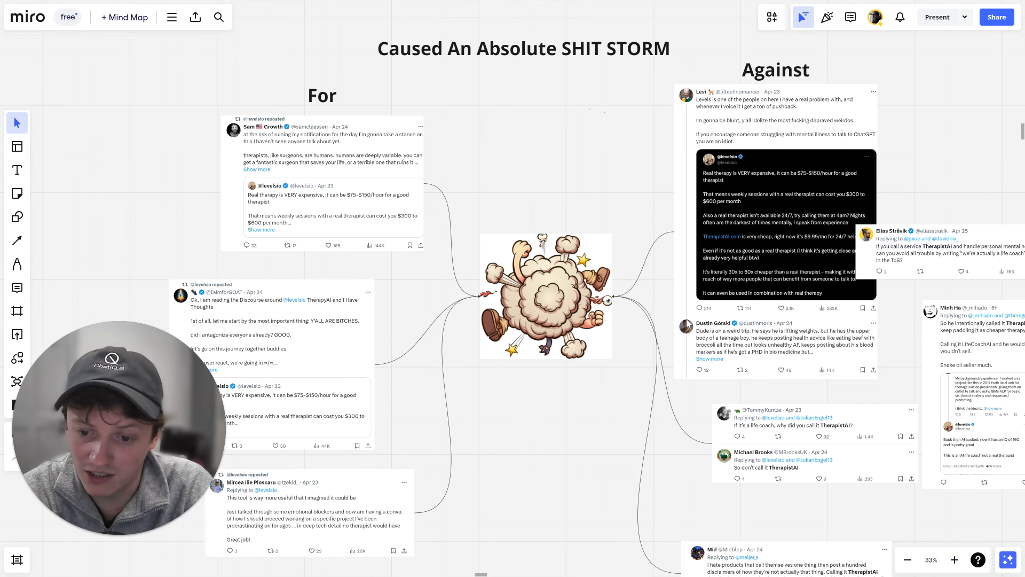
mouse_move(620, 264)
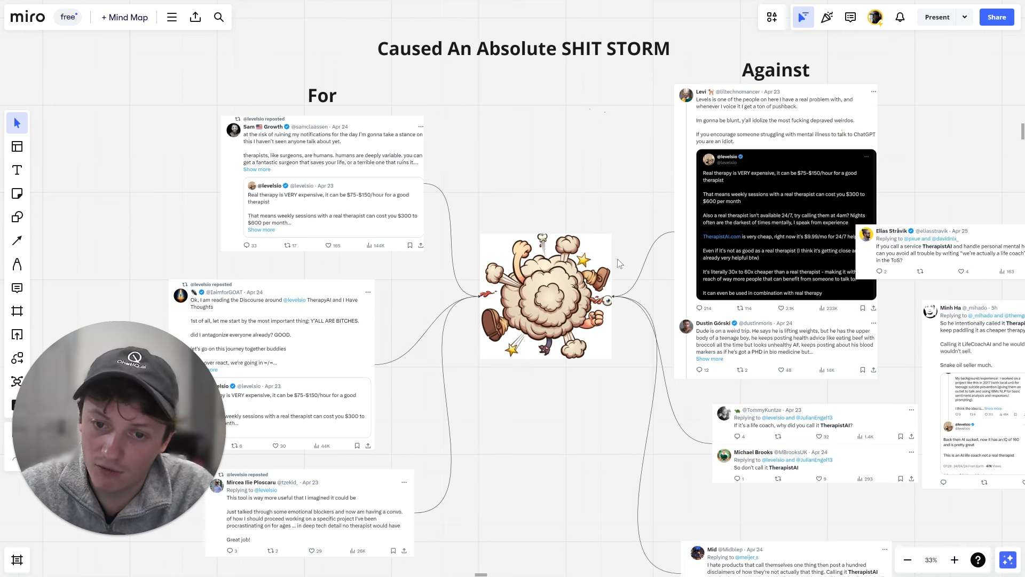